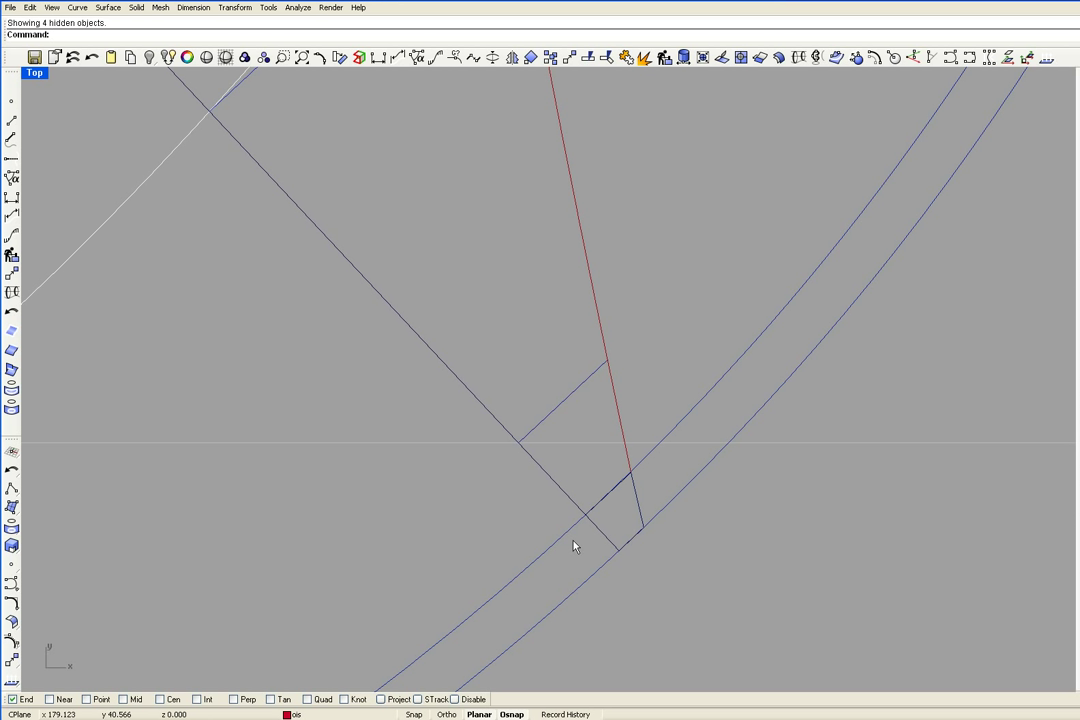
mouse_move(150, 56)
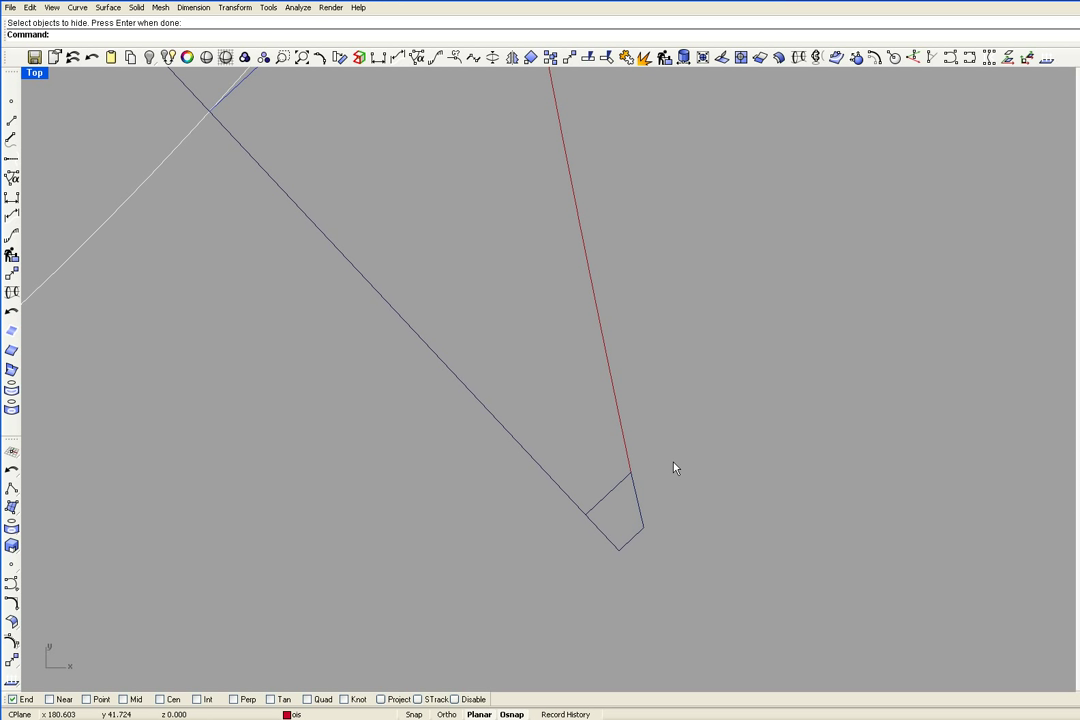
mouse_move(624, 442)
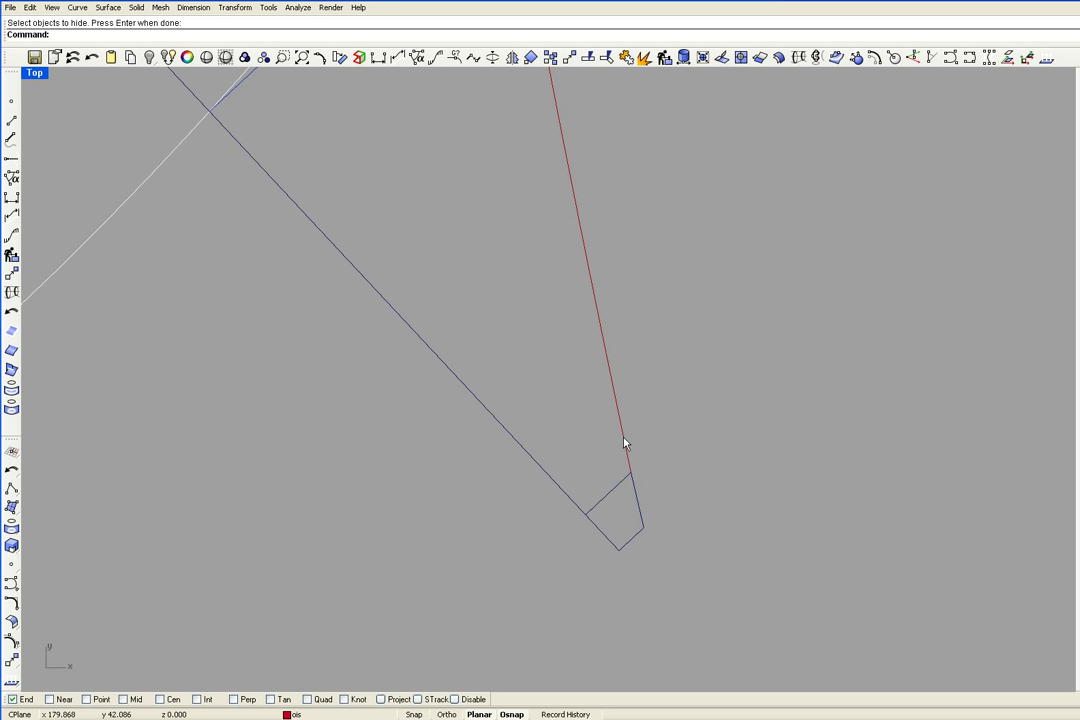
mouse_move(1040, 390)
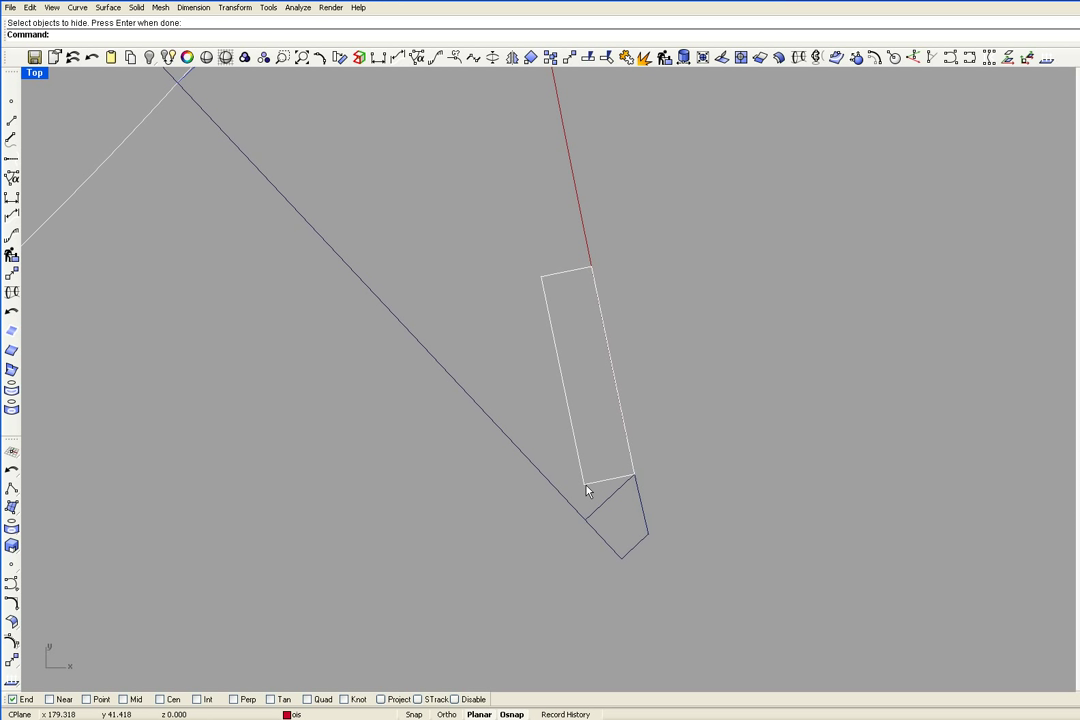
mouse_move(452, 196)
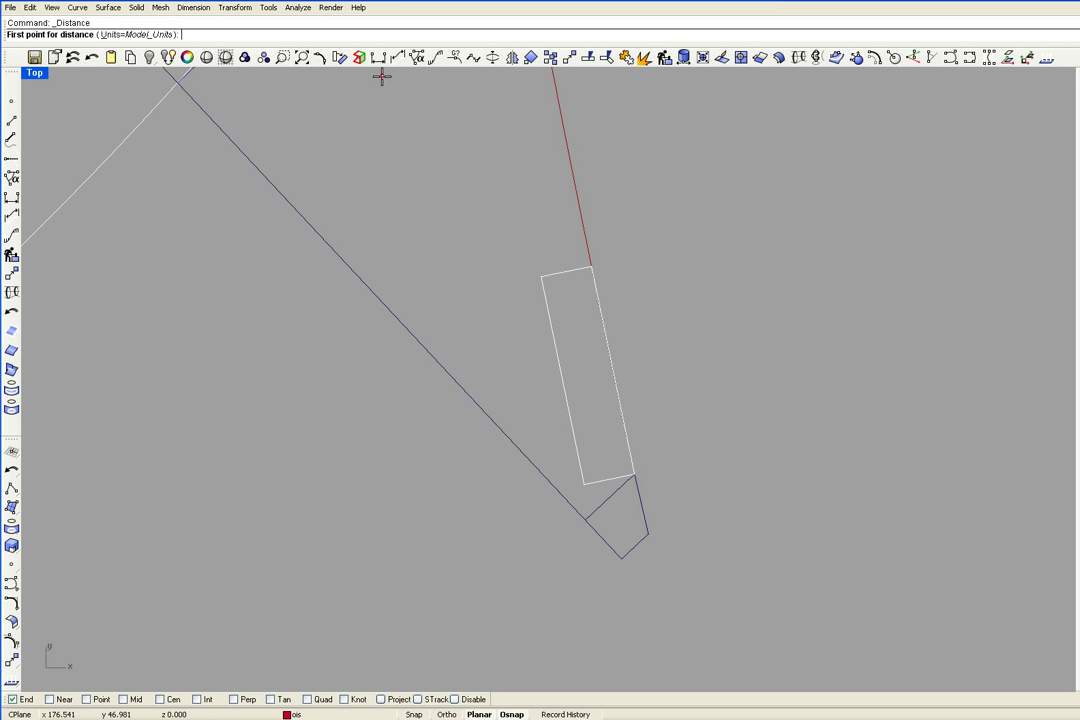
Step: Measure the plank rectangle's short side with Distance, reading 0.700 inches width
left_click(540, 284)
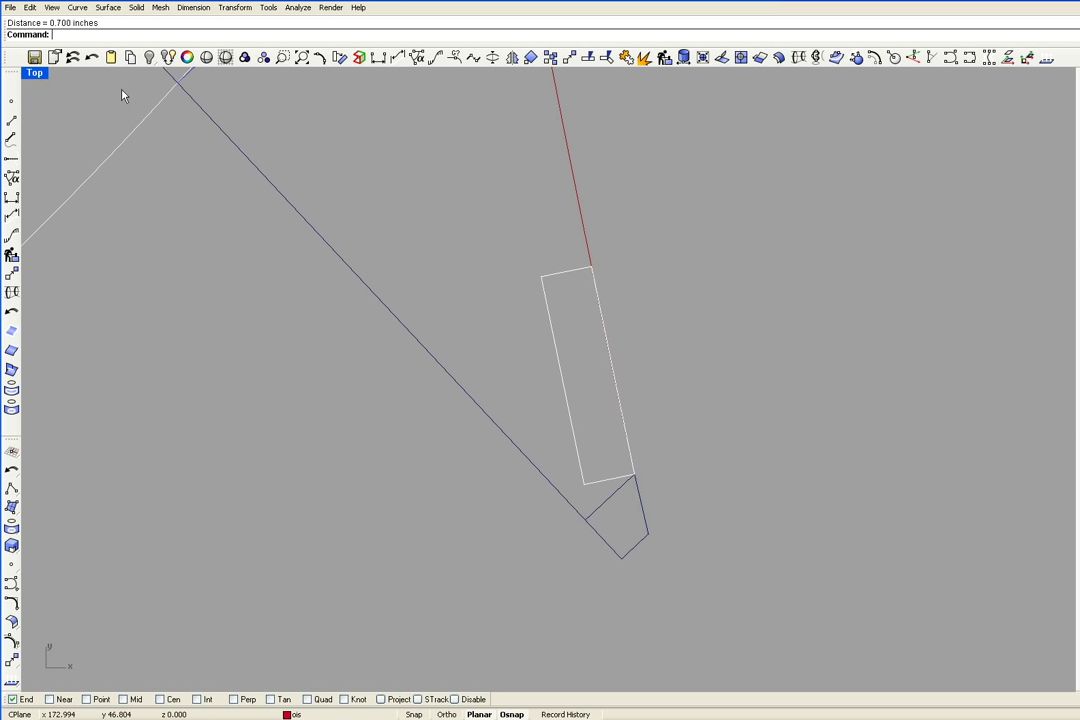
mouse_move(404, 472)
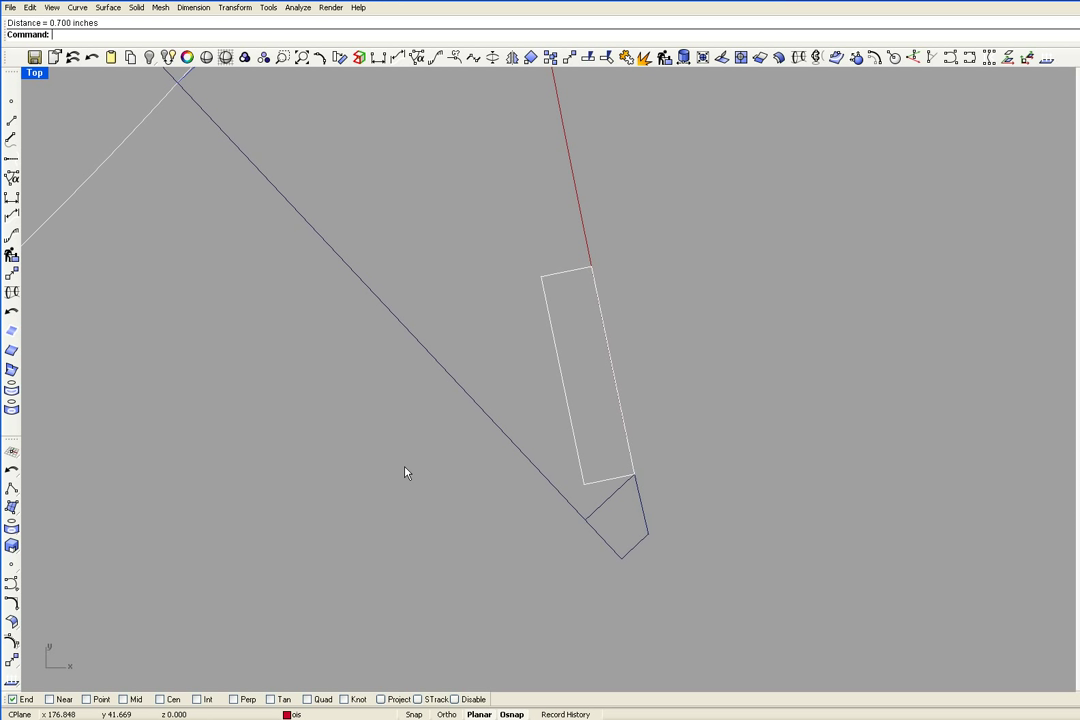
mouse_move(640, 500)
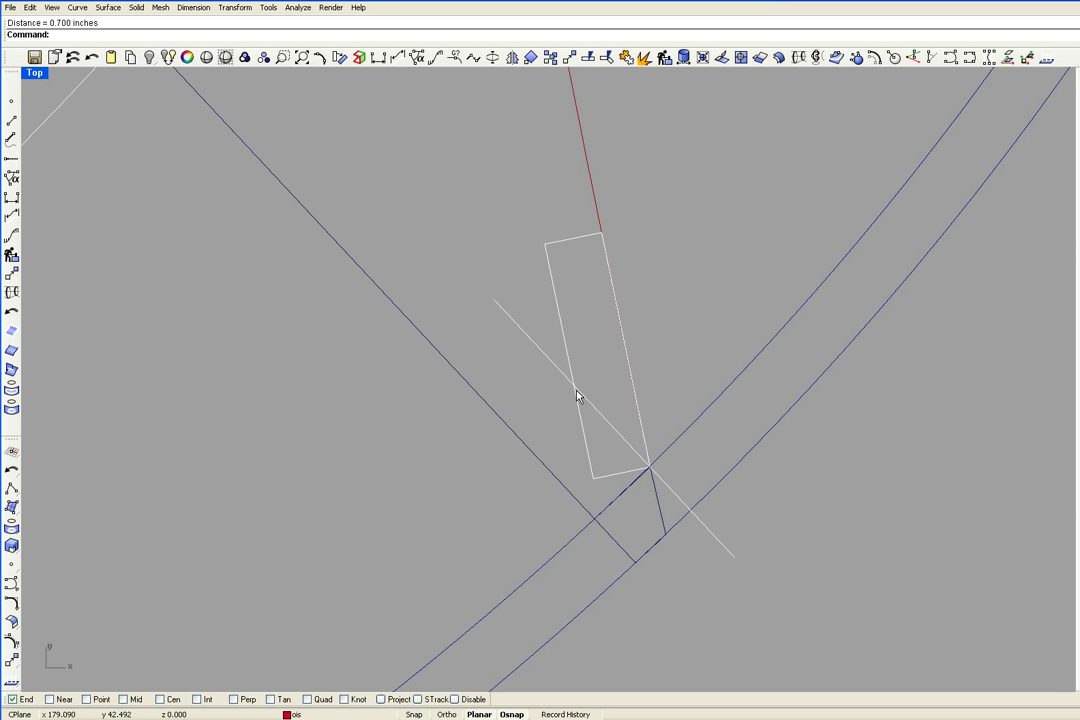
mouse_move(580, 394)
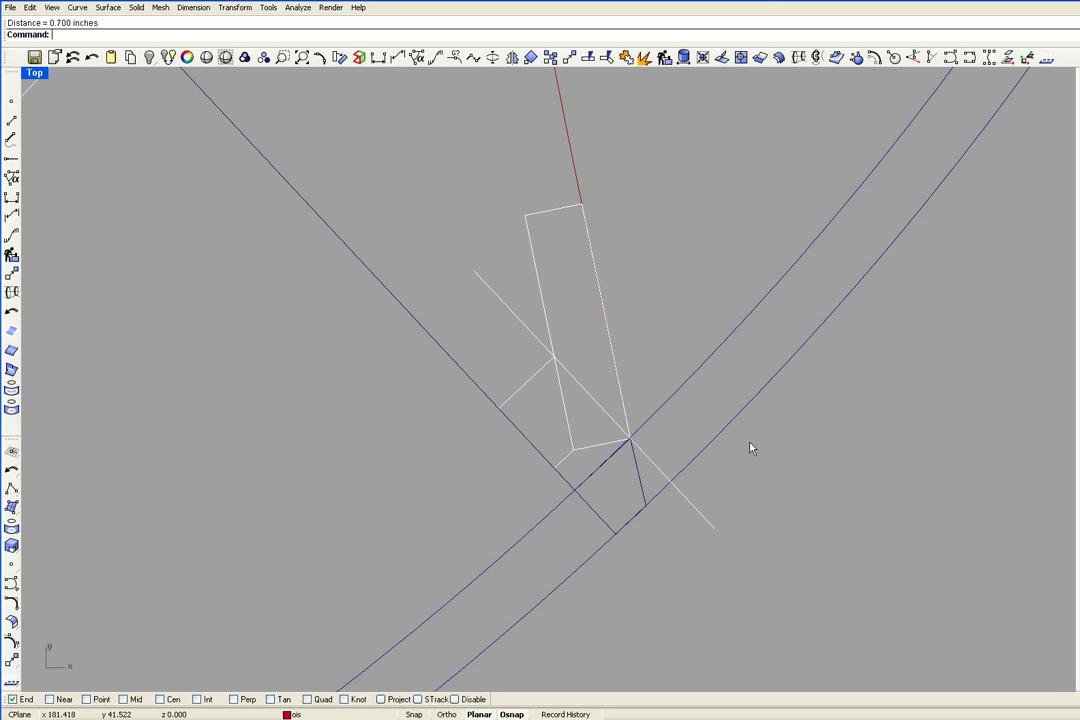
mouse_move(750, 448)
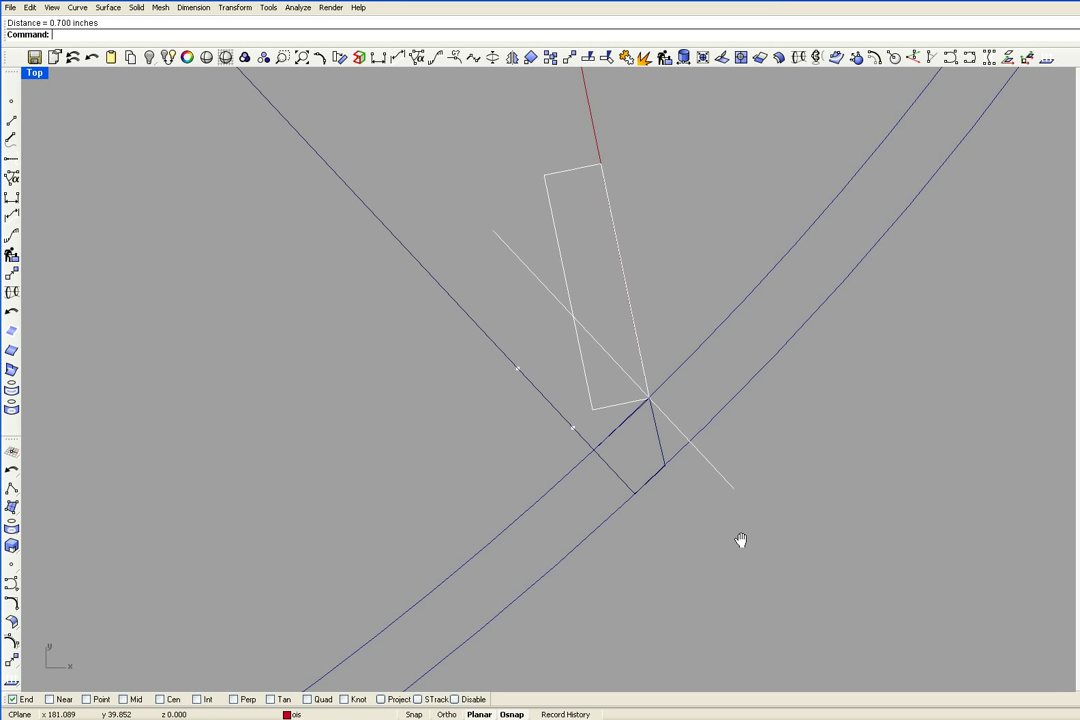
mouse_move(740, 562)
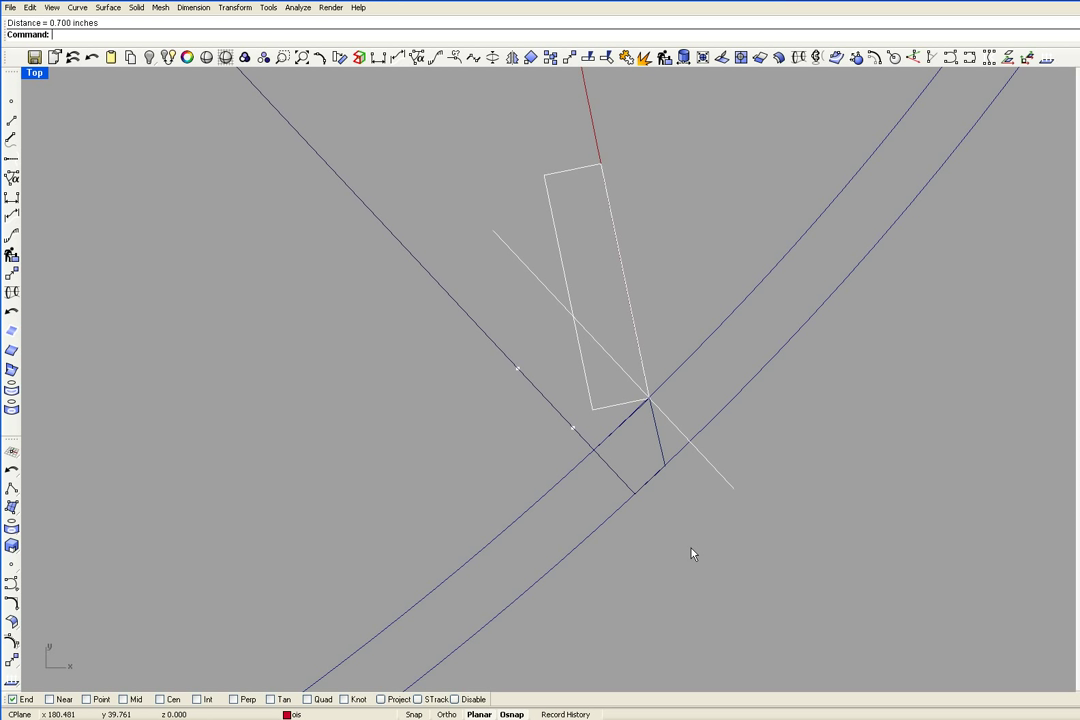
mouse_move(480, 338)
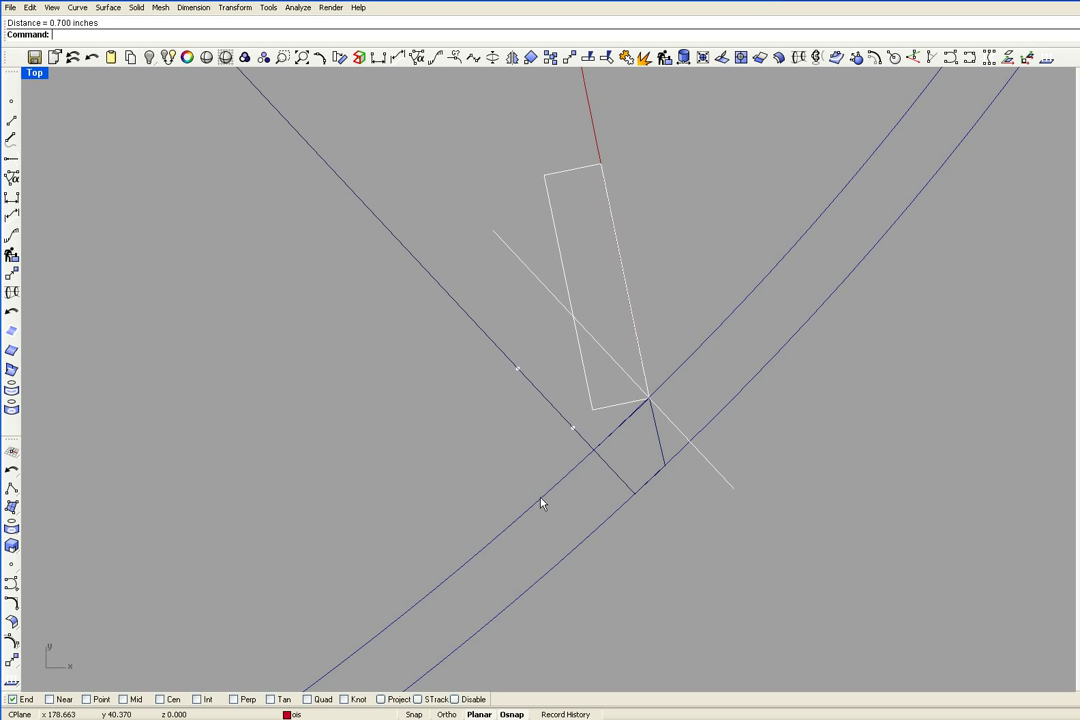
mouse_move(544, 500)
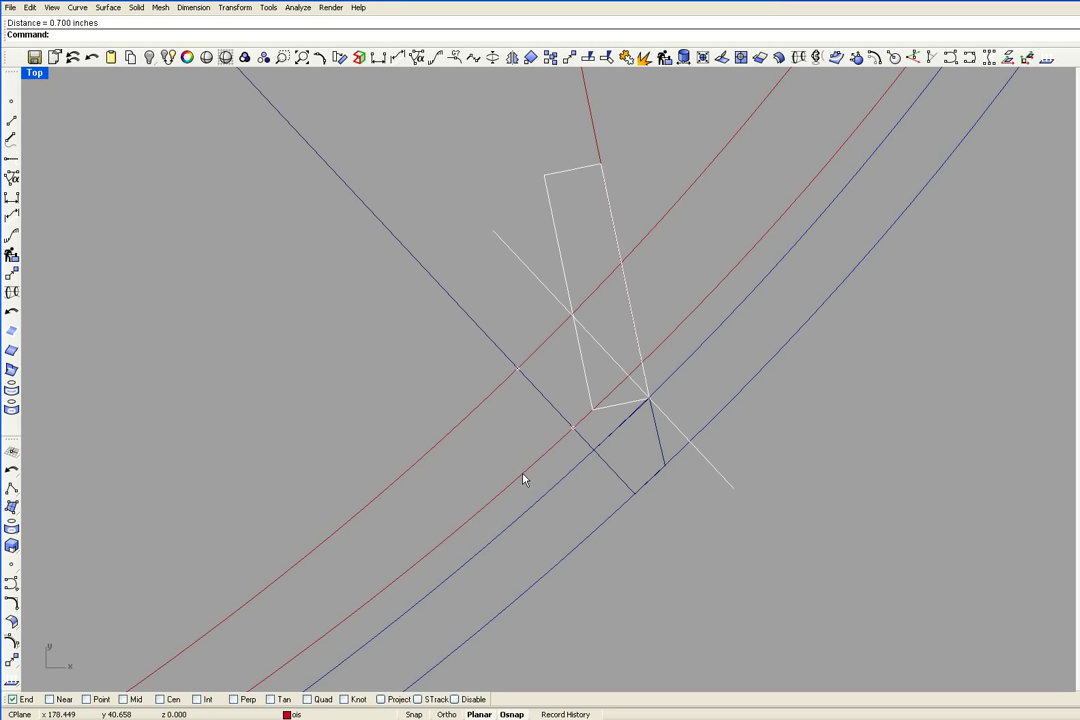
mouse_move(478, 410)
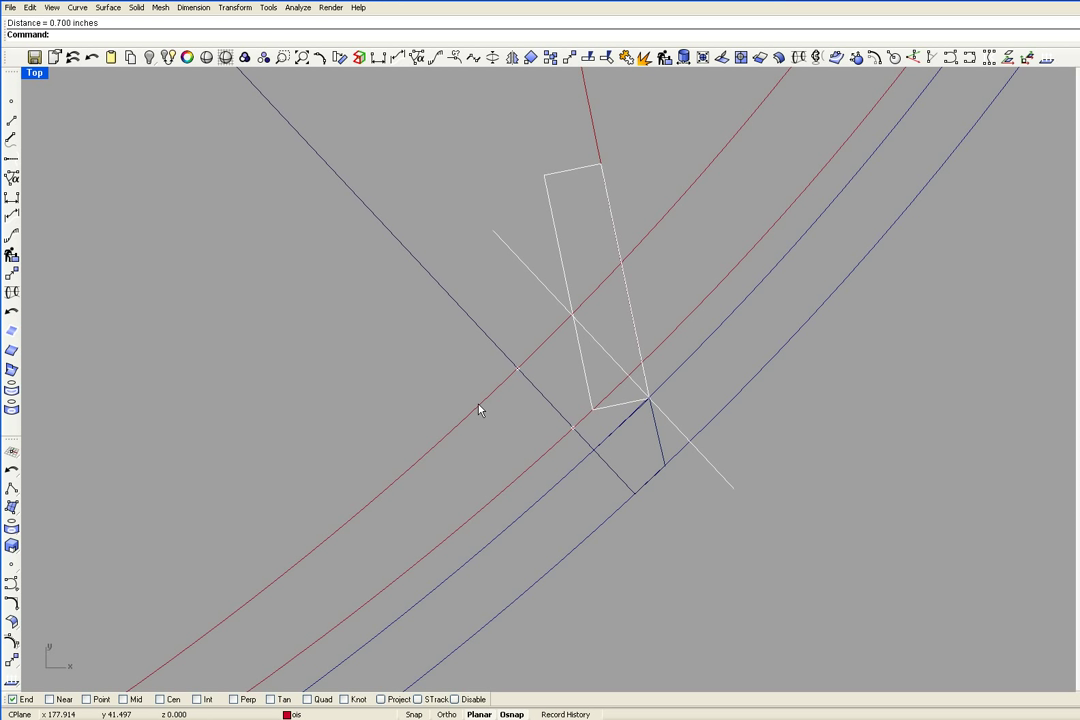